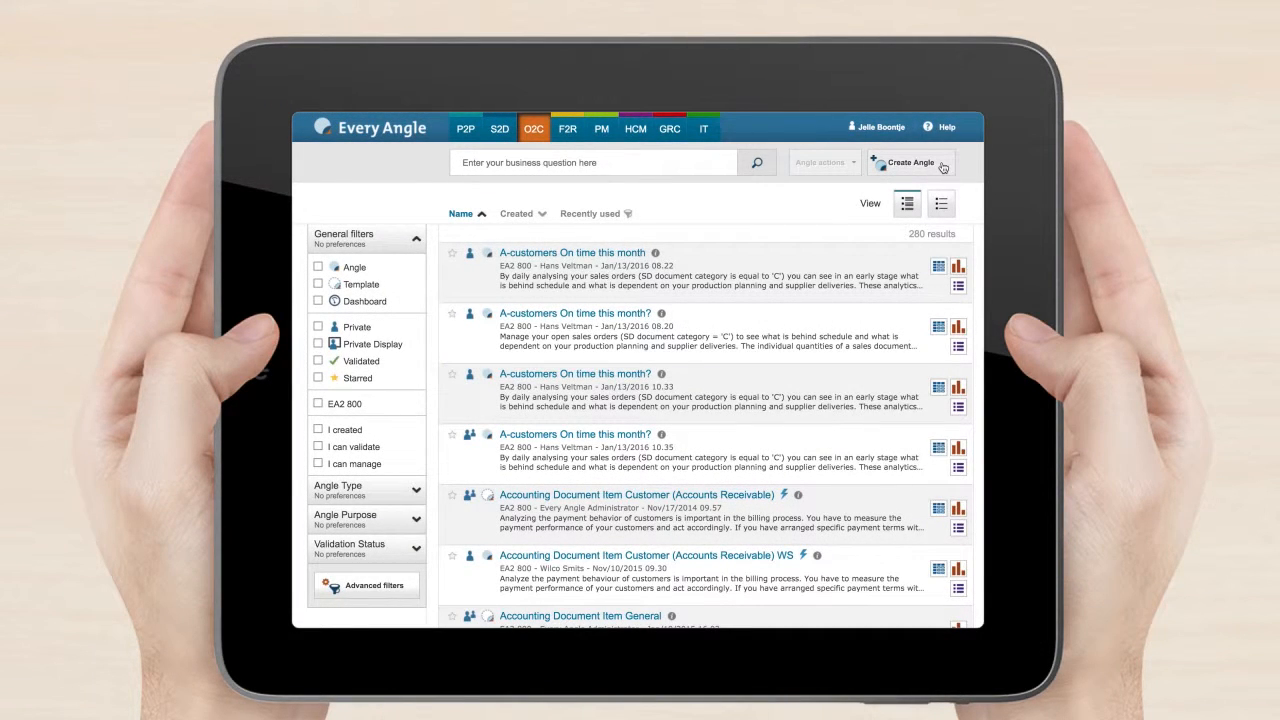
Start a Sales Orders Angle and name it 'A-List customer orders on time this month'
click(908, 162)
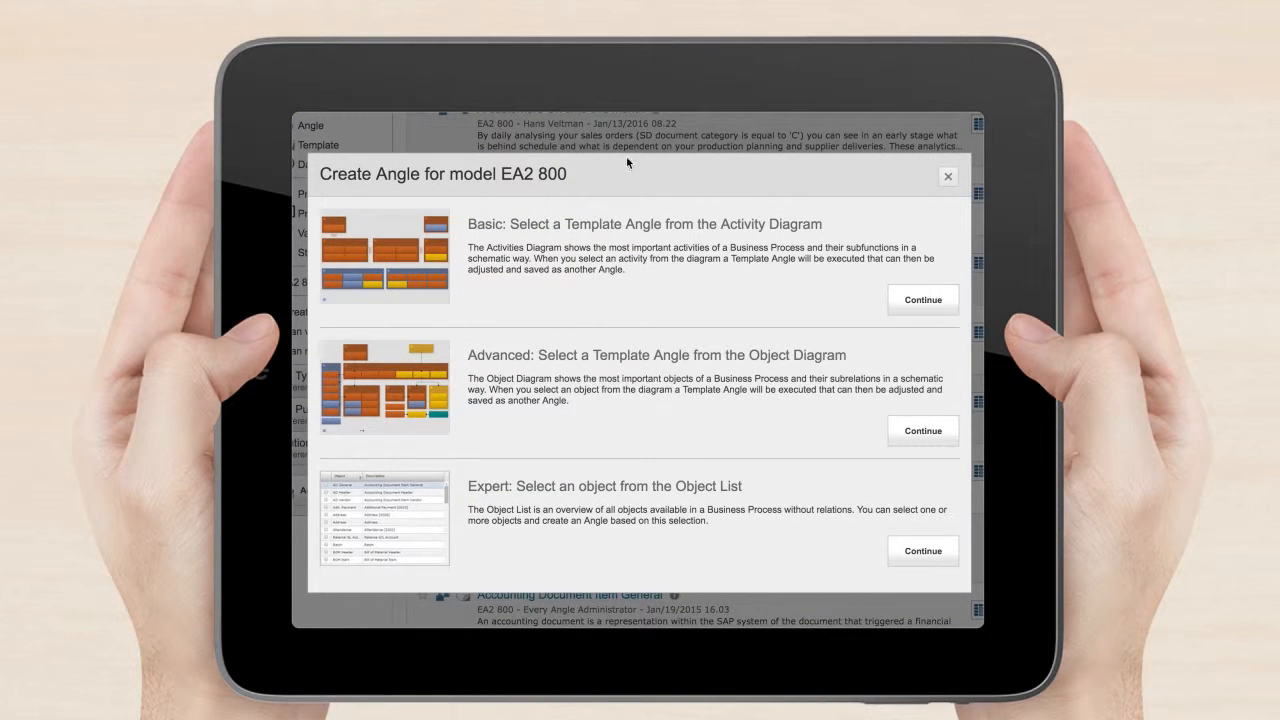
click(920, 300)
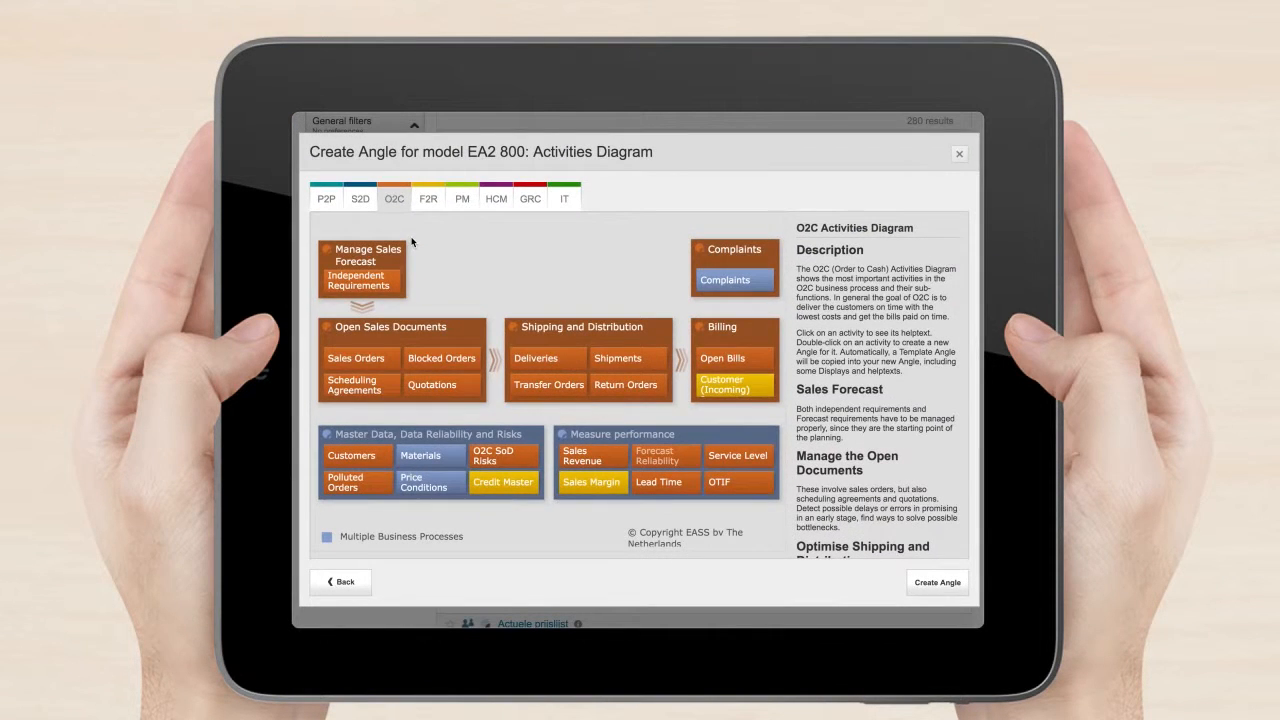
click(356, 358)
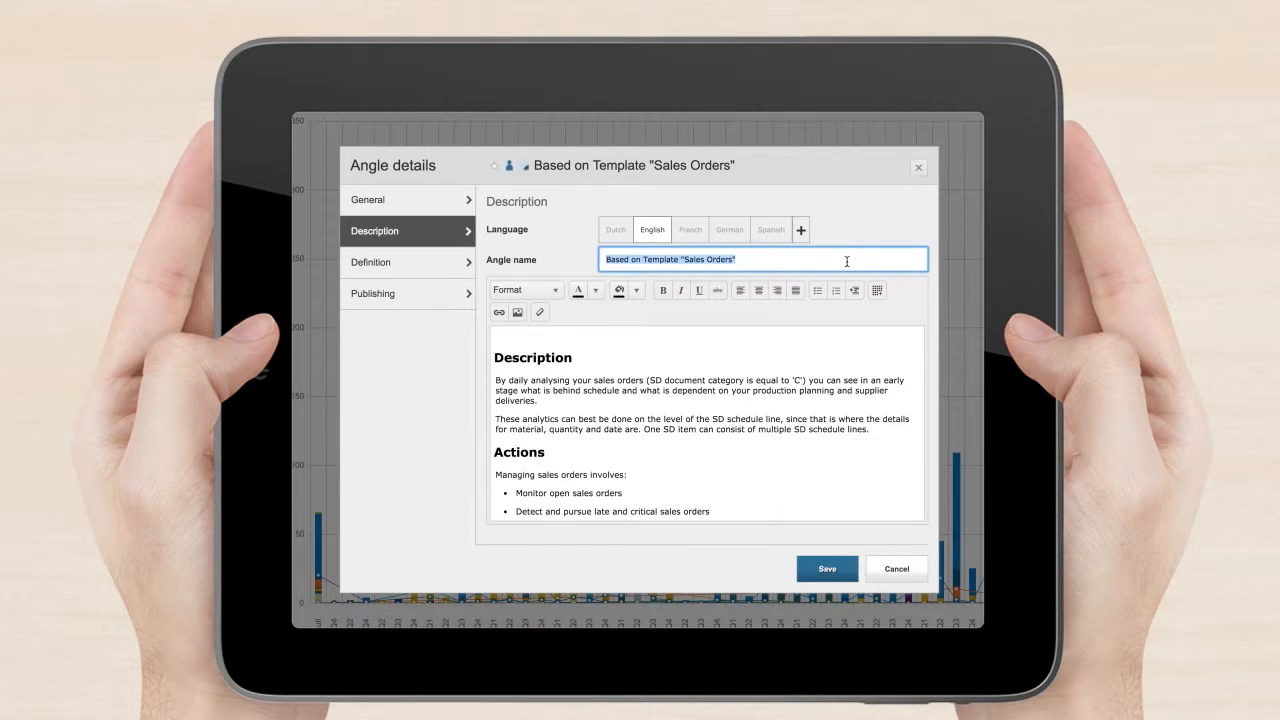
text(A-List customer orders on time this month)
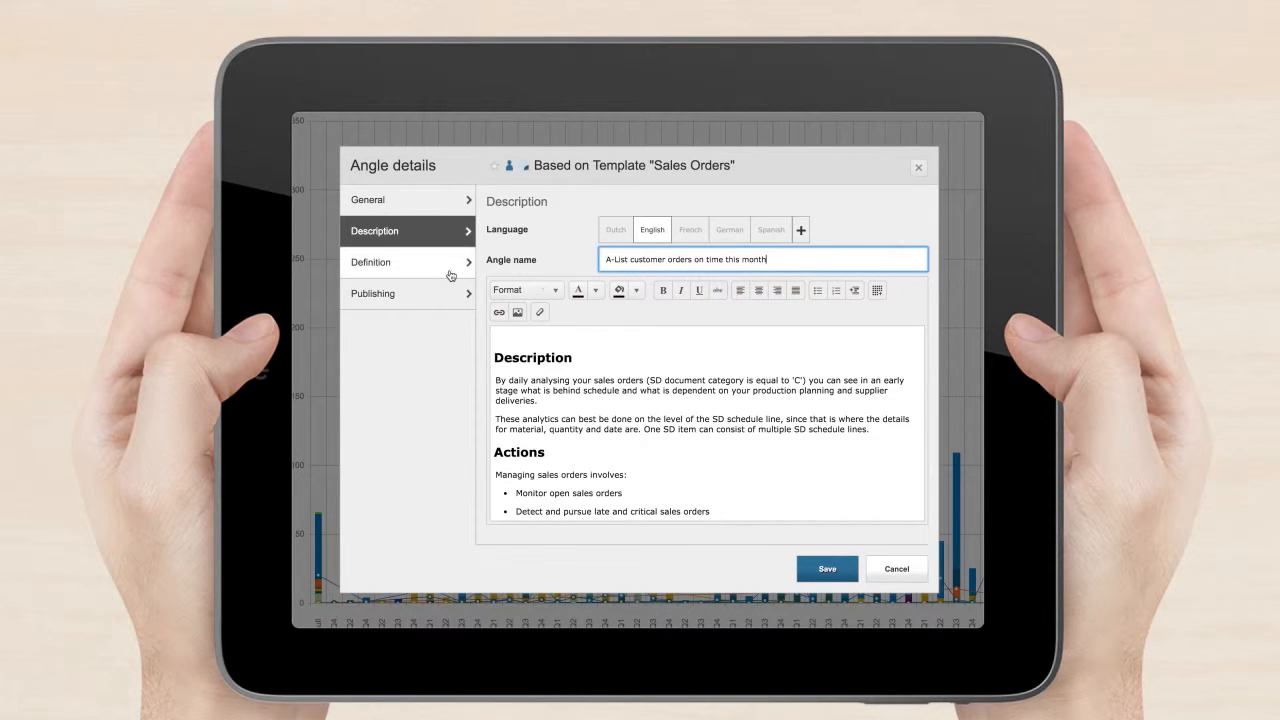
Add a CL_Customer rating filter keeping only A (A-customer), then begin a further filter
click(372, 260)
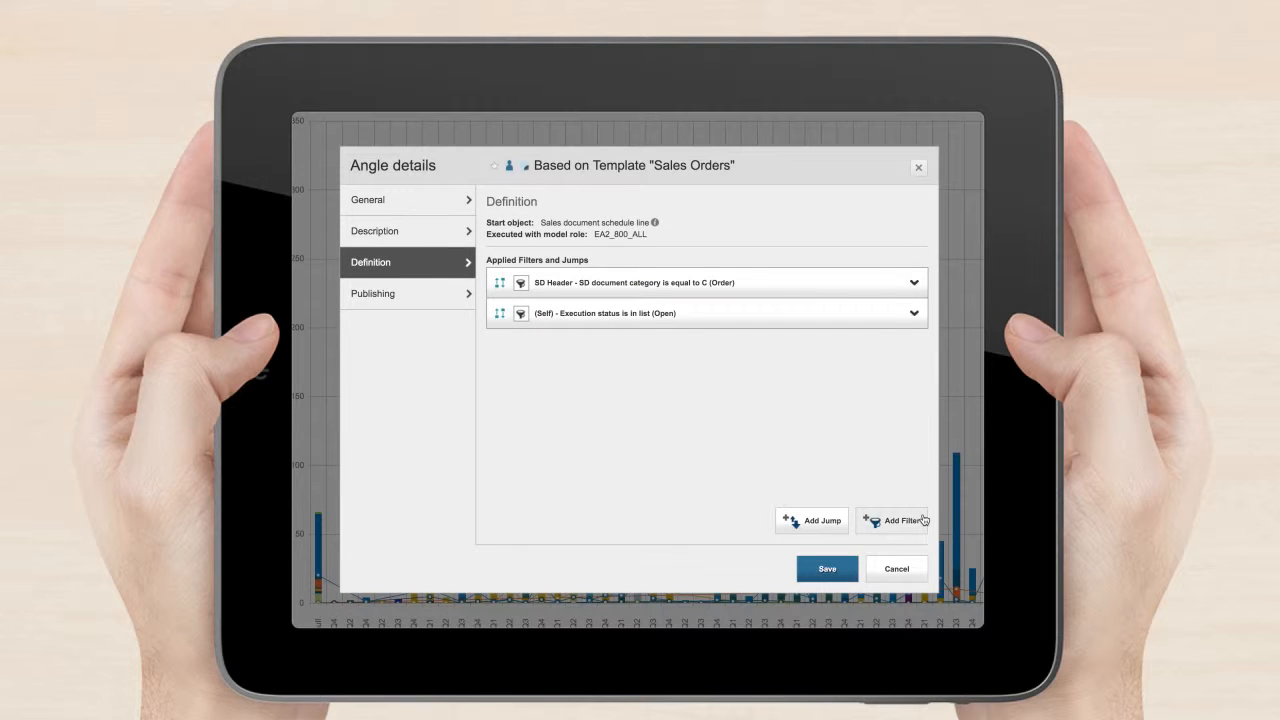
click(896, 520)
text(rating)
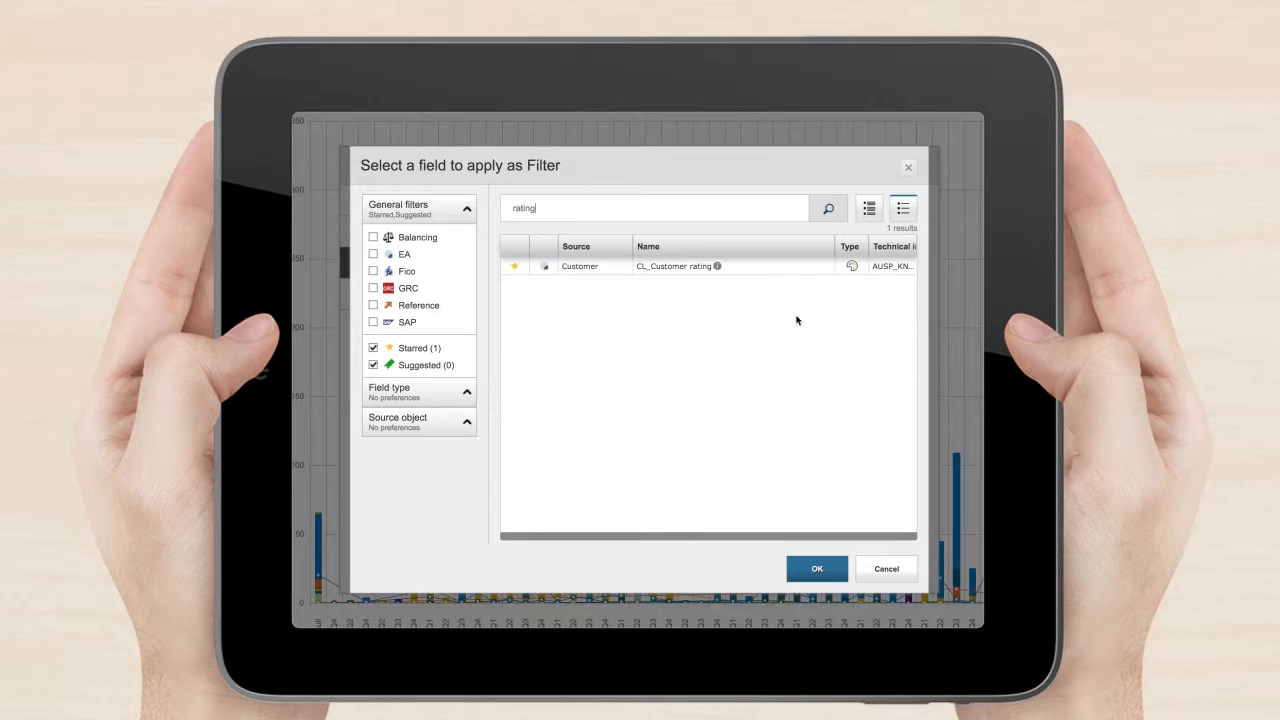
click(816, 568)
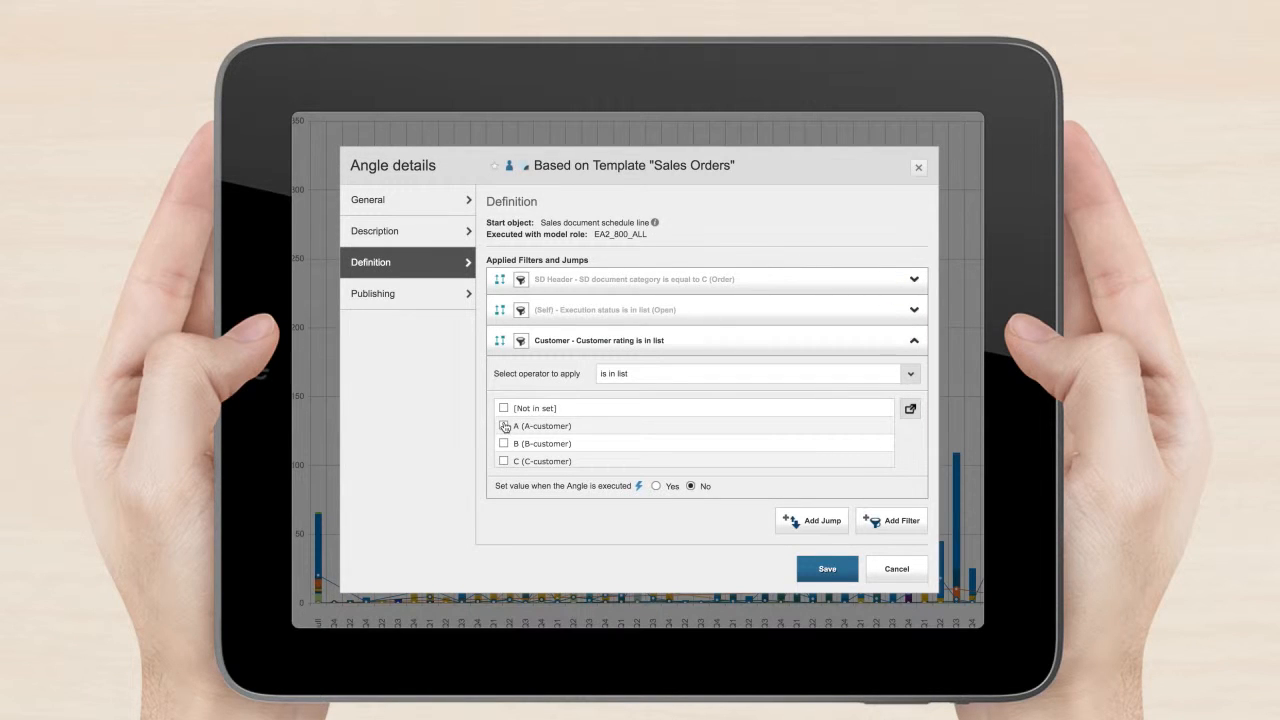
click(504, 424)
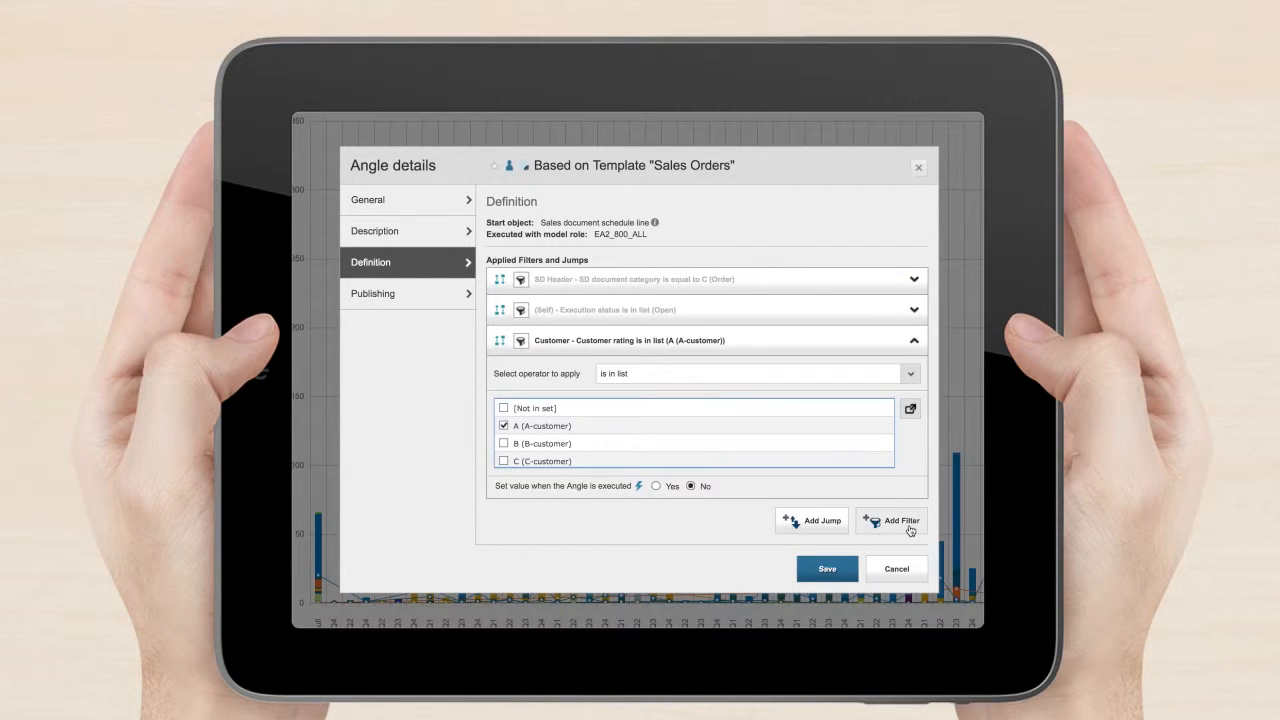
click(898, 520)
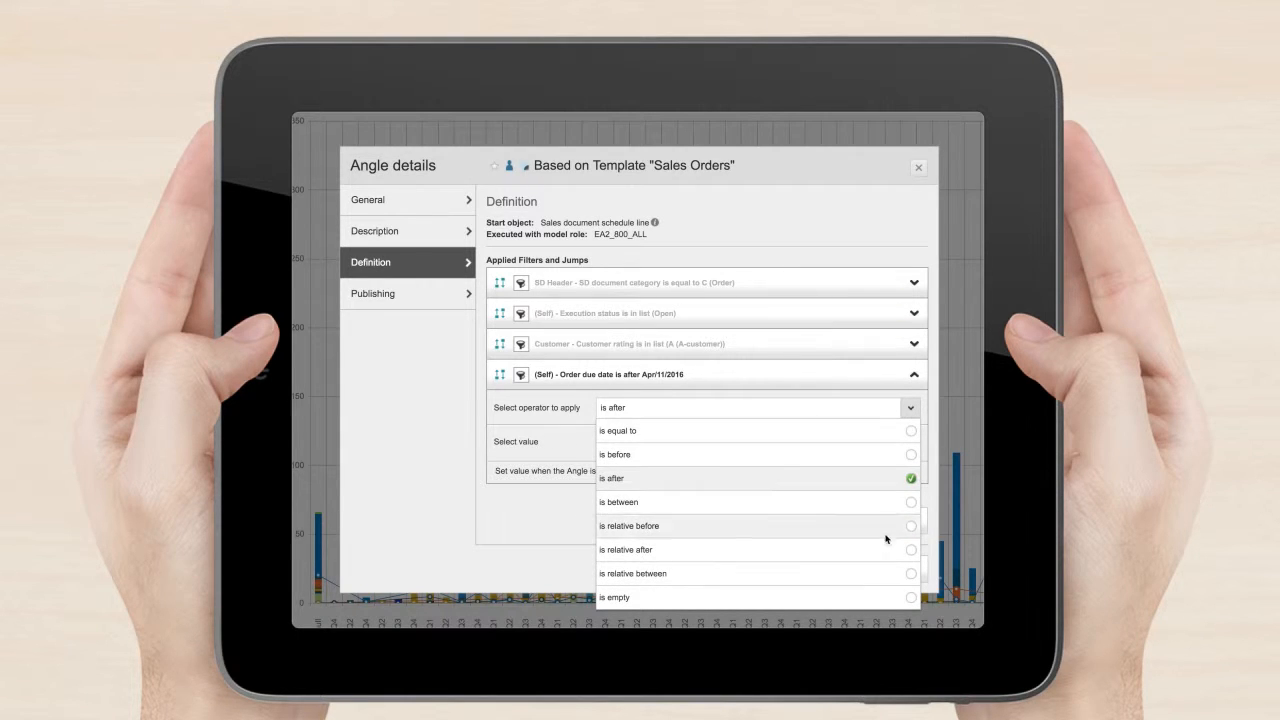
Make Order due date relative between 0 and 31 days, then save the Angle
click(632, 572)
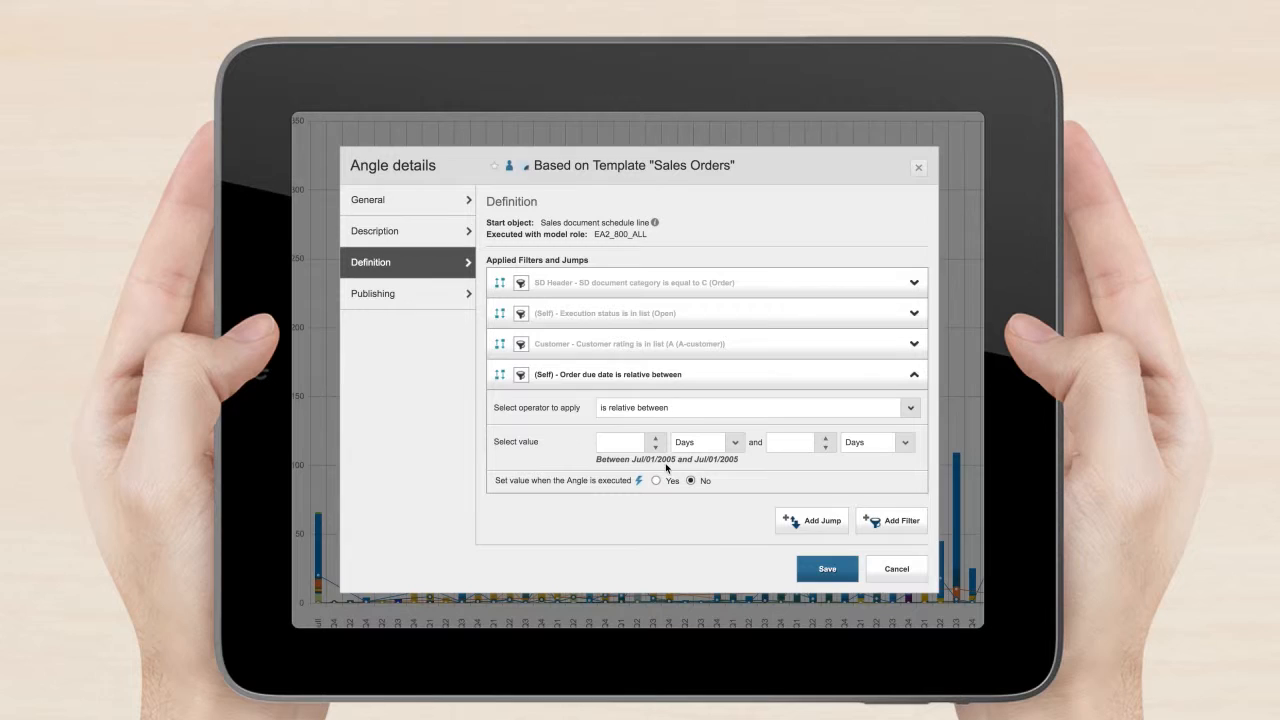
text(0)
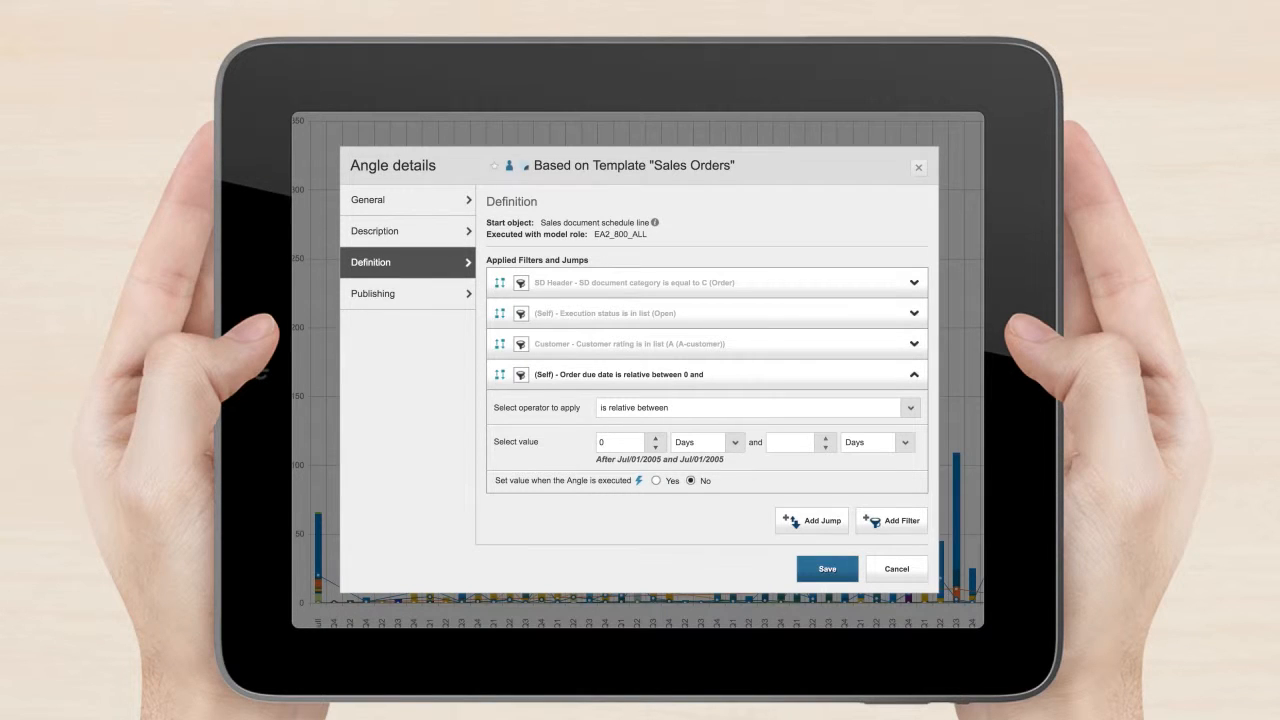
text(31)
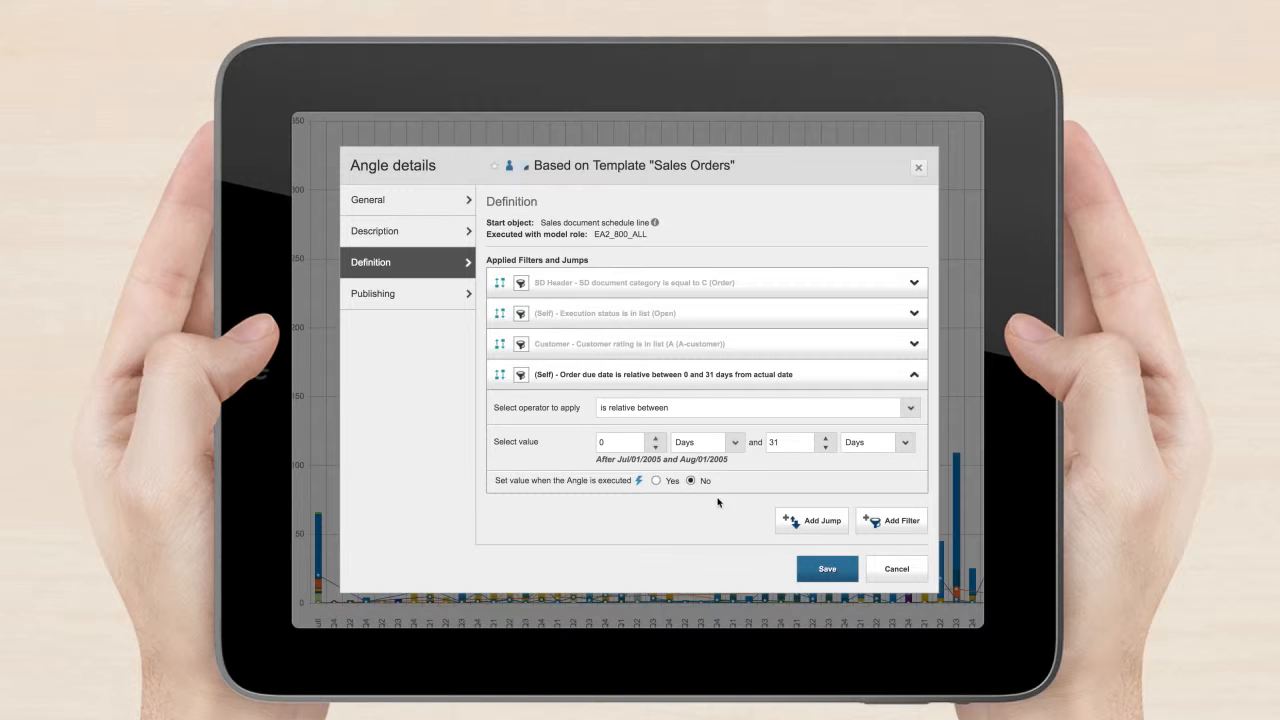
click(828, 568)
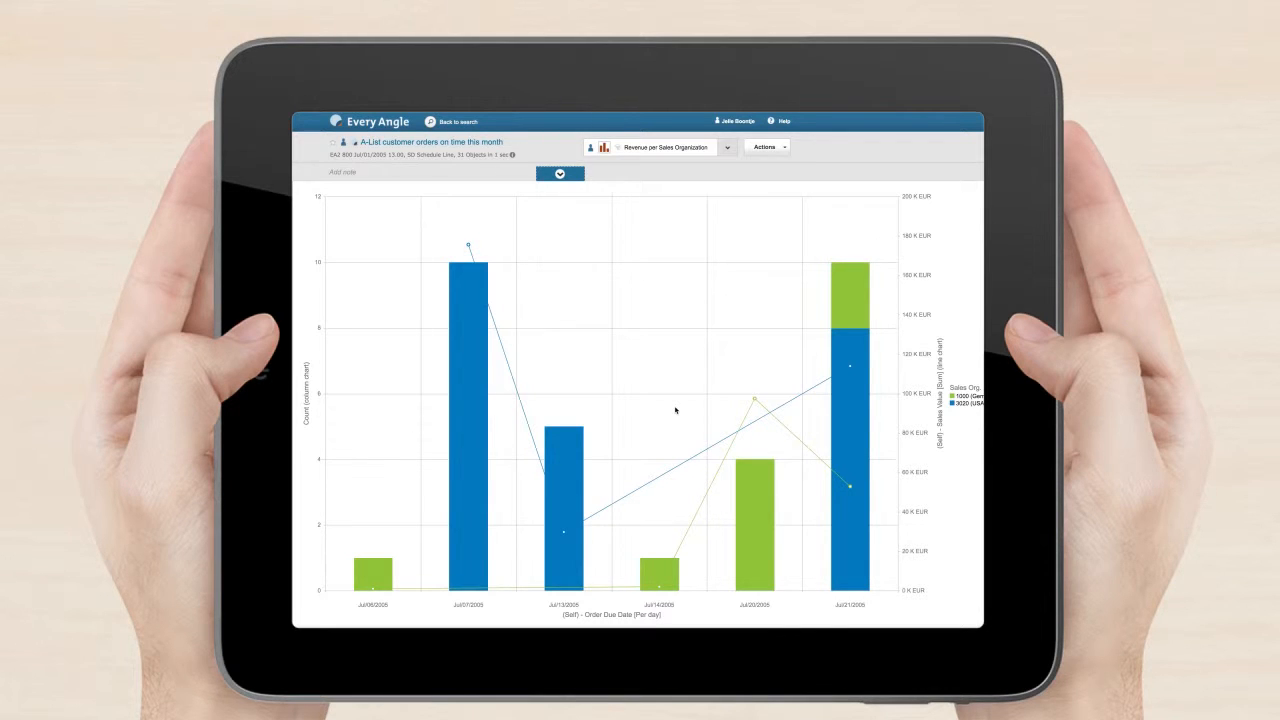
Switch the display from Revenue per Sales Organization to Basic list
click(728, 148)
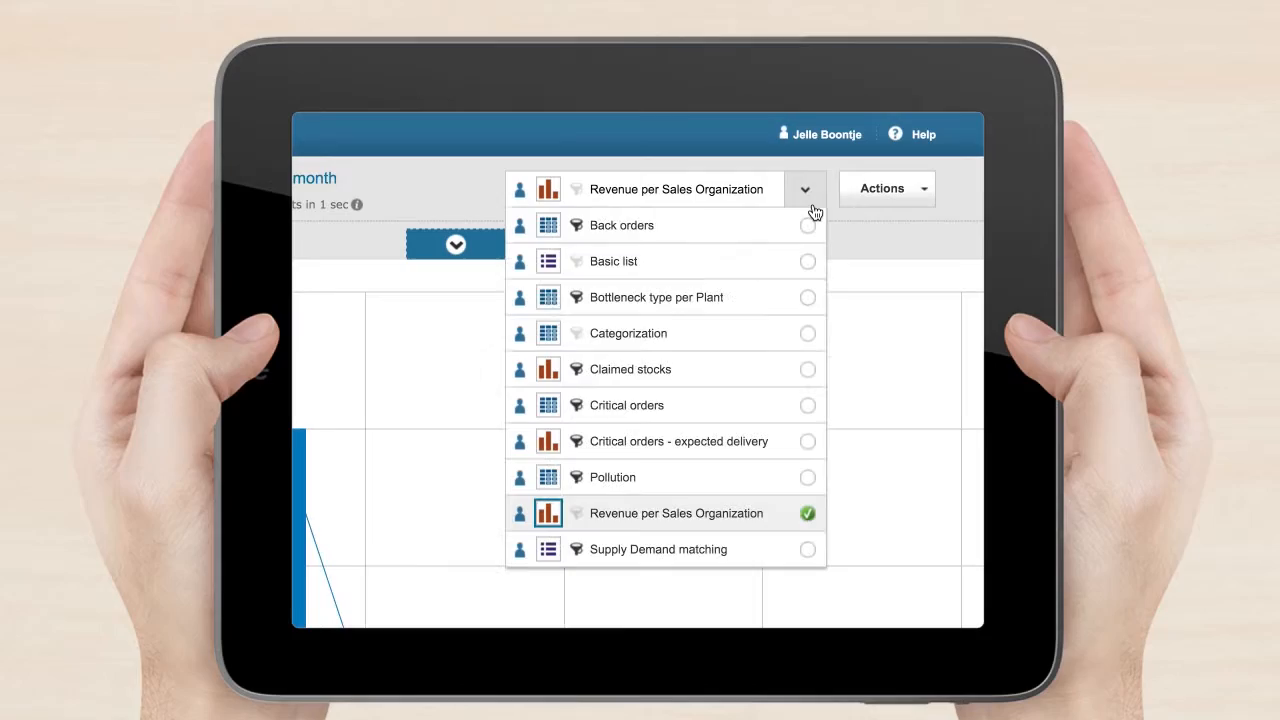
click(612, 260)
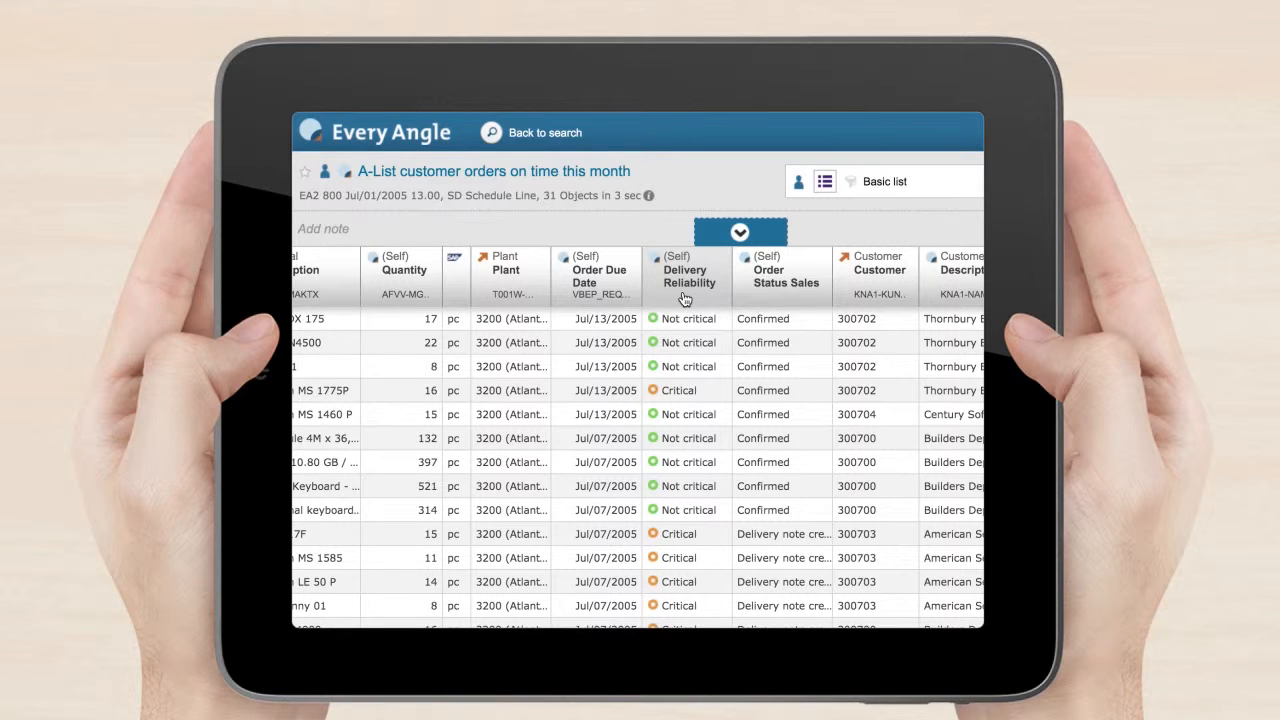
Chart the Delivery Reliability column with Bottleneck Type as the series
click(684, 270)
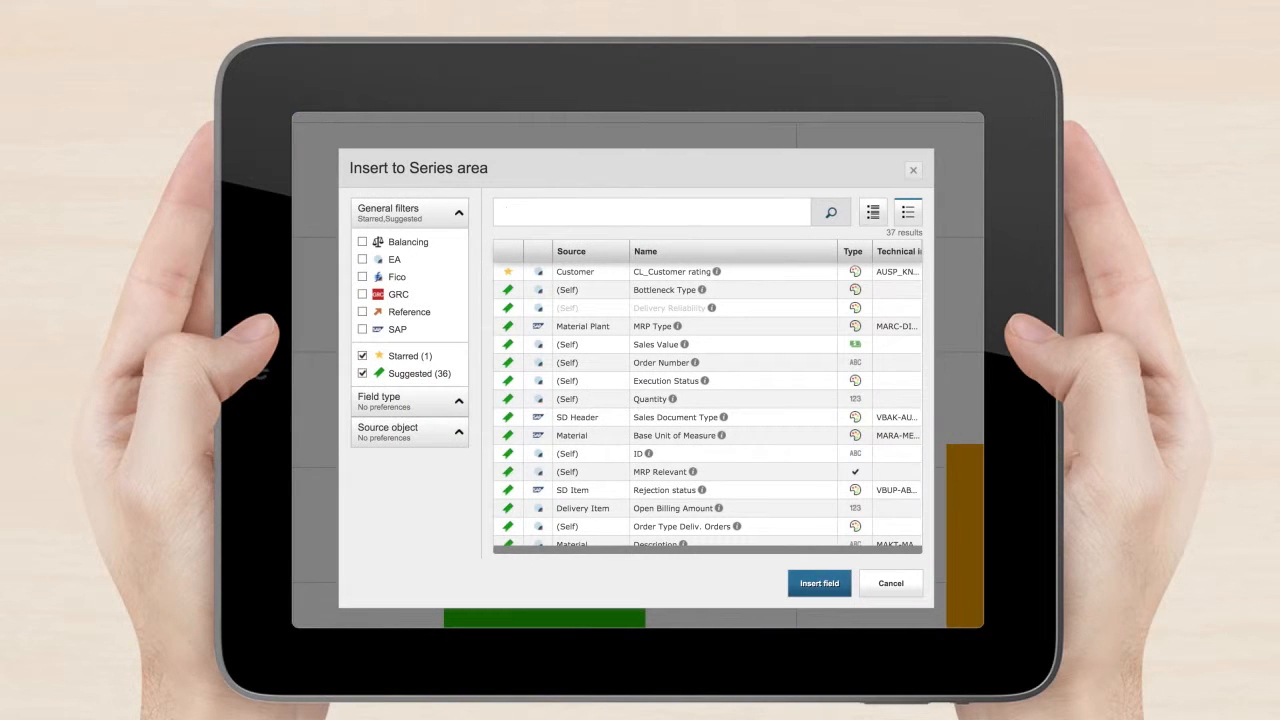
text(bottleneck)
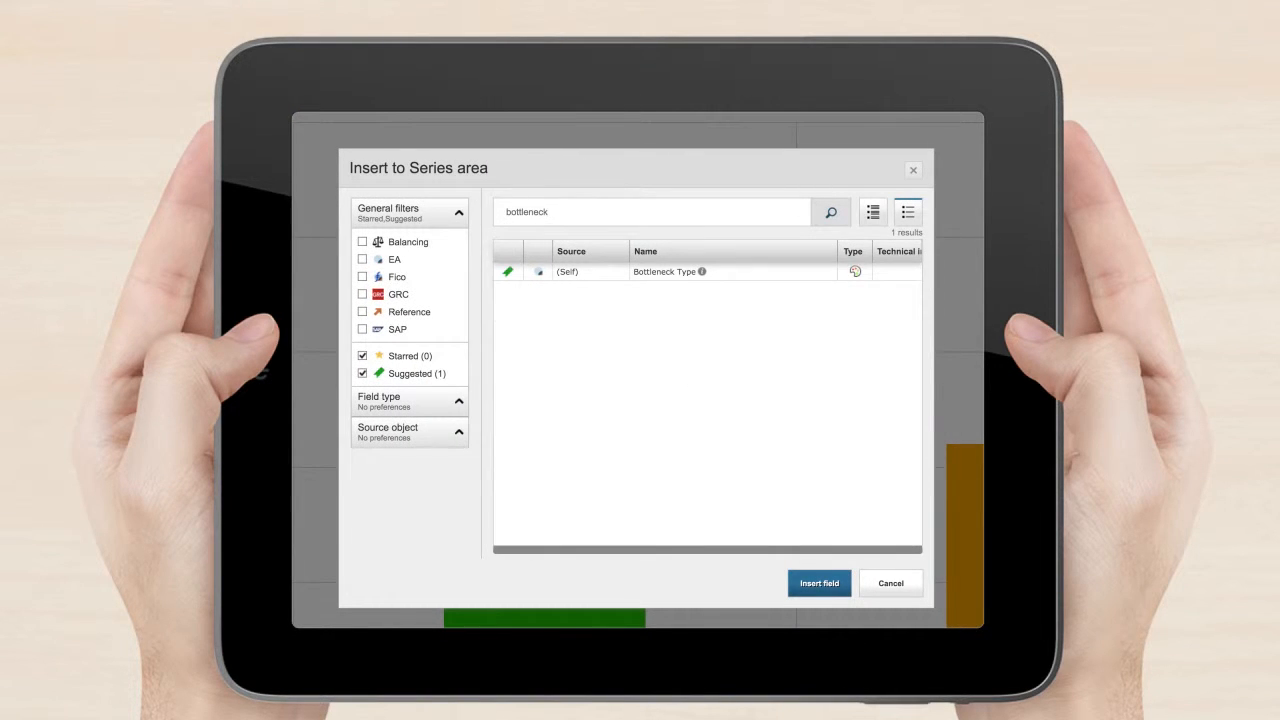
click(818, 584)
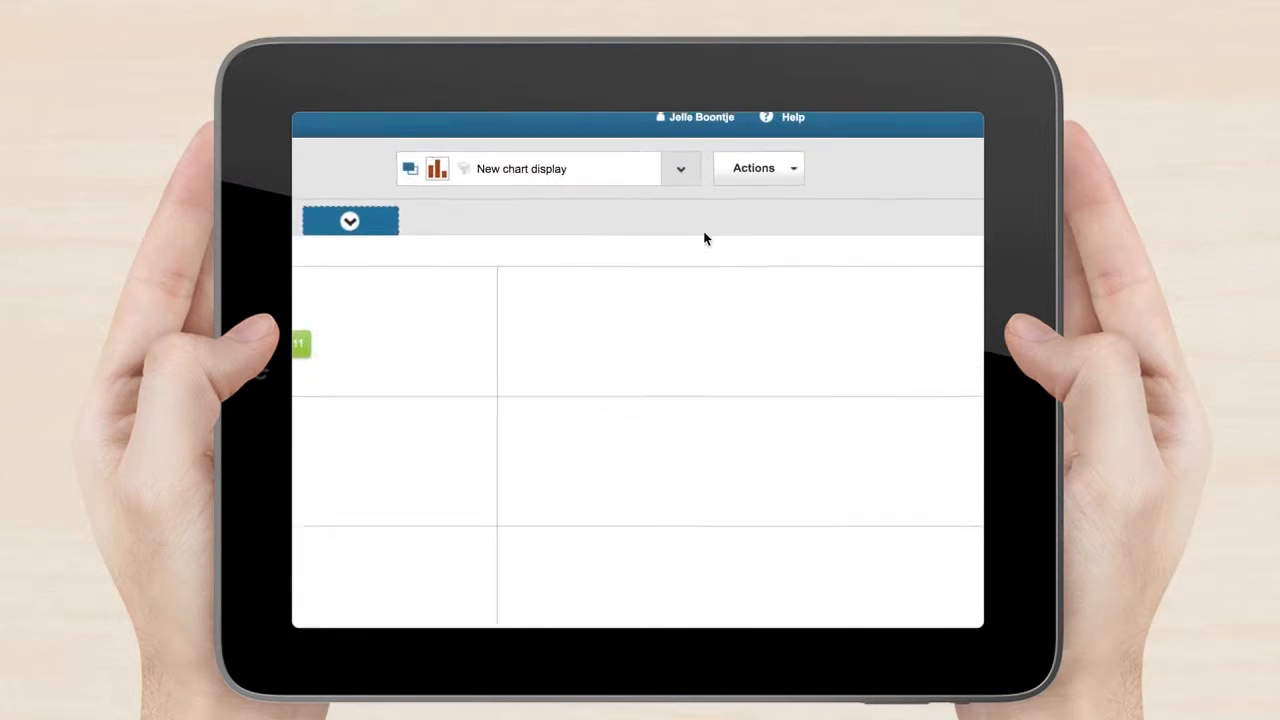
Add the chart to a new dashboard named 'A-rated Customers Monitor'
click(752, 168)
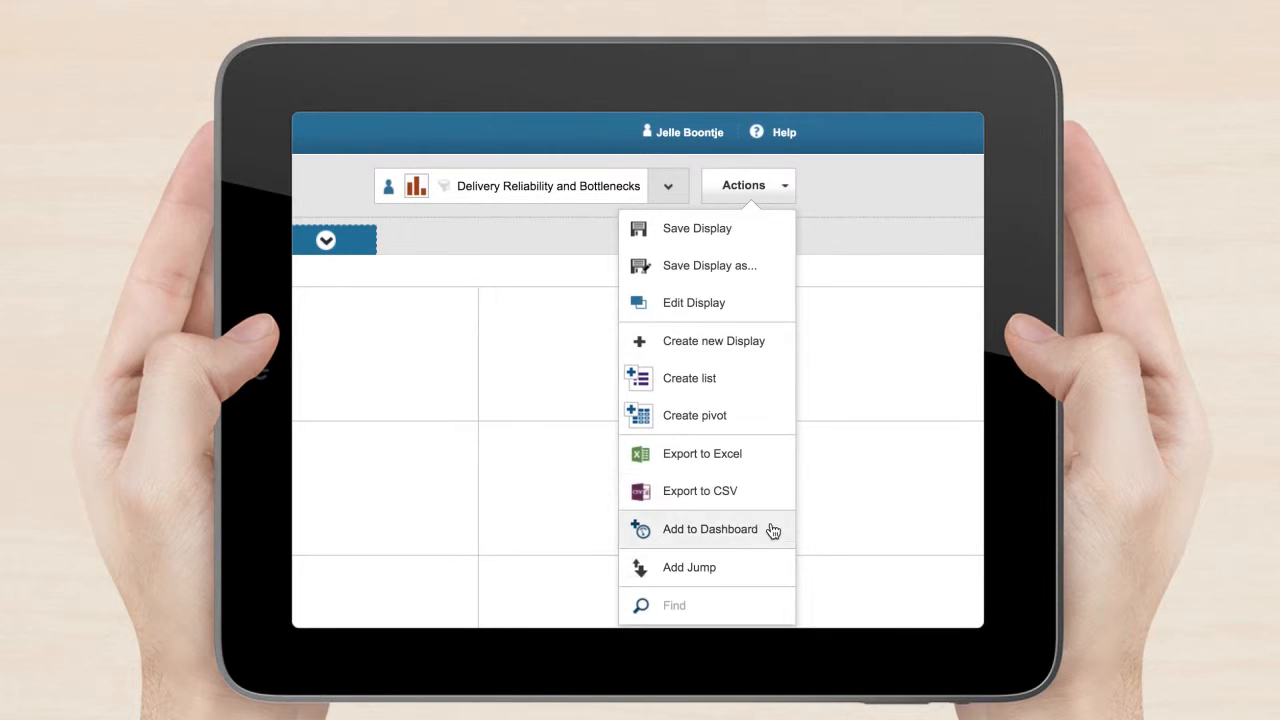
click(708, 528)
text(A-)
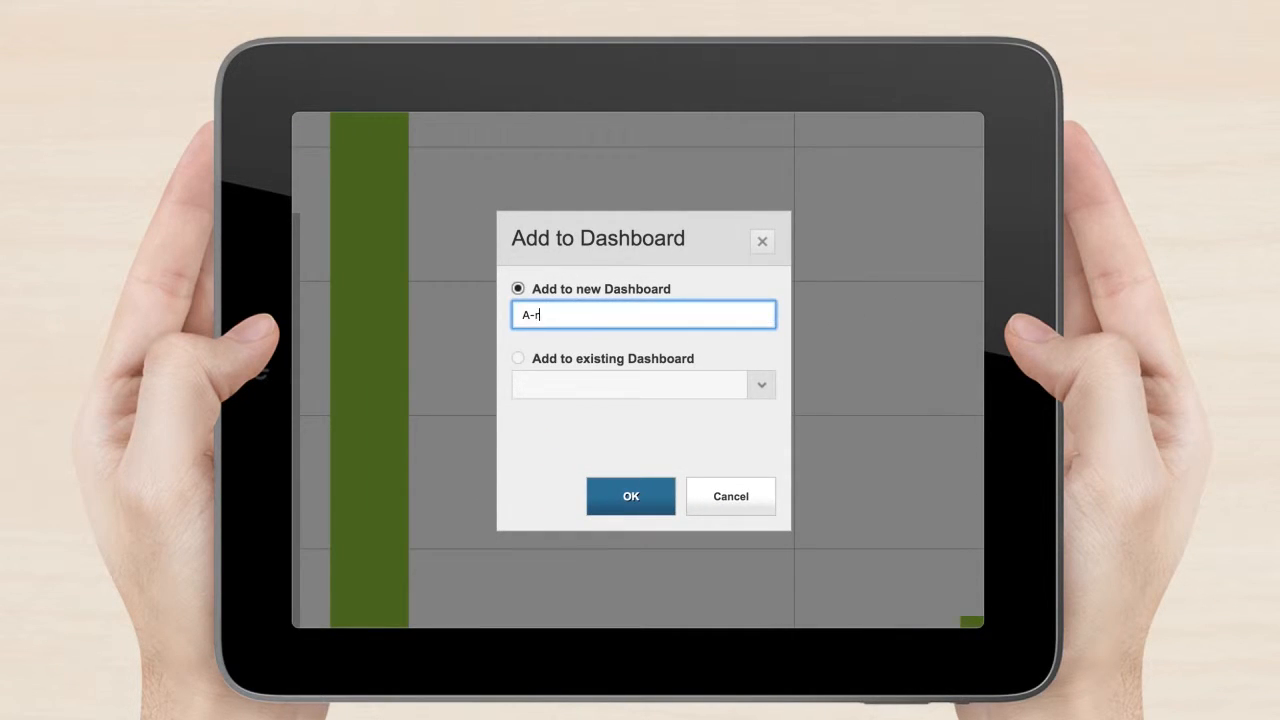
text(rated Customers Monitor)
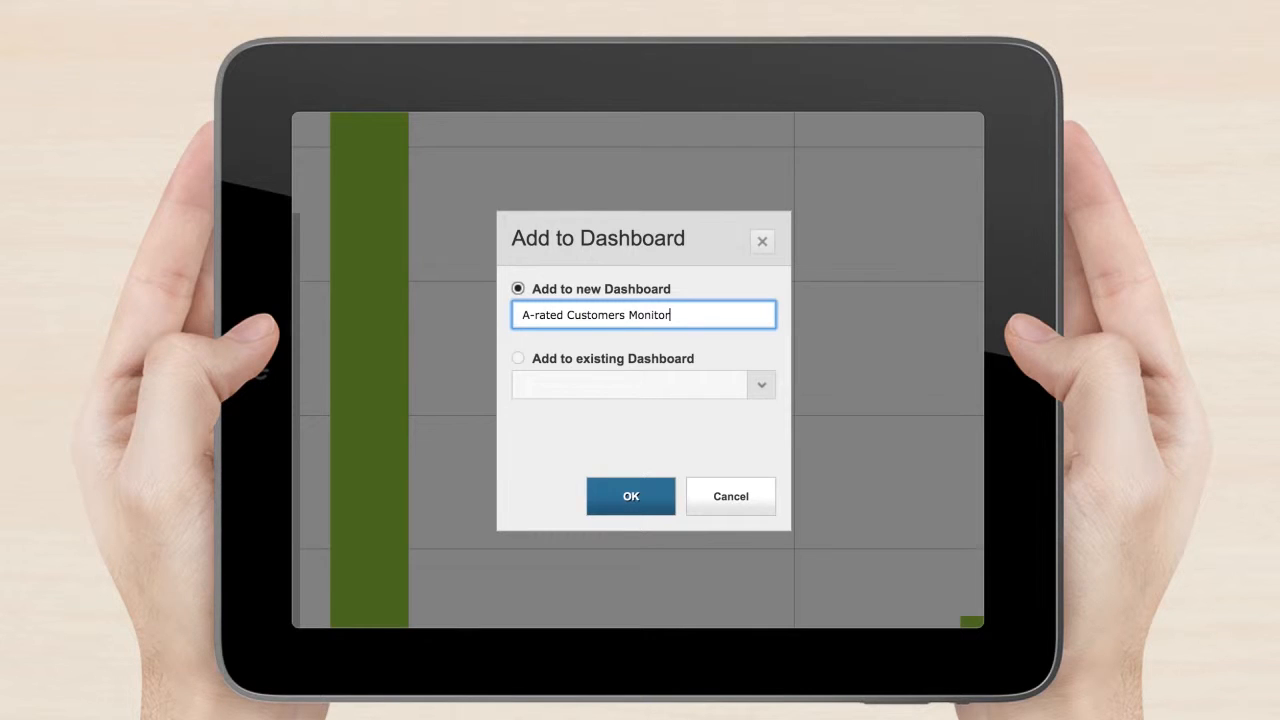
click(630, 496)
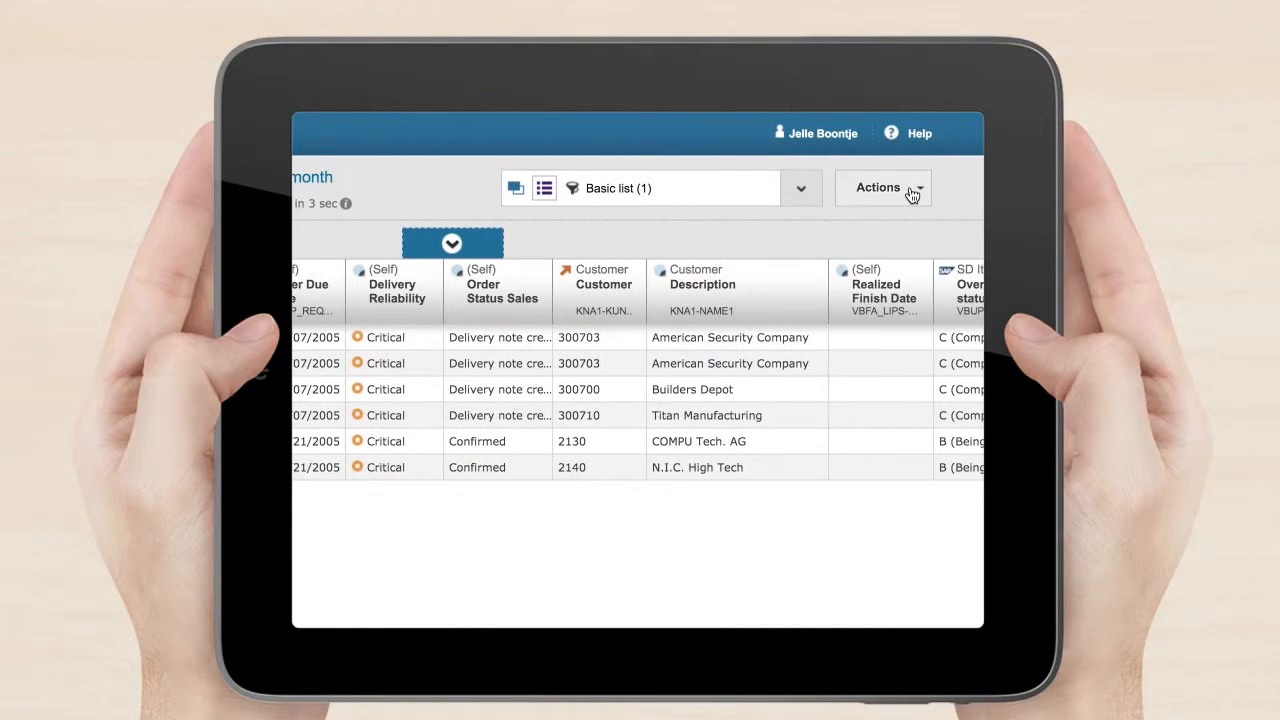
Execute the jump to Delivering orders single level (SL) from the order list
click(876, 188)
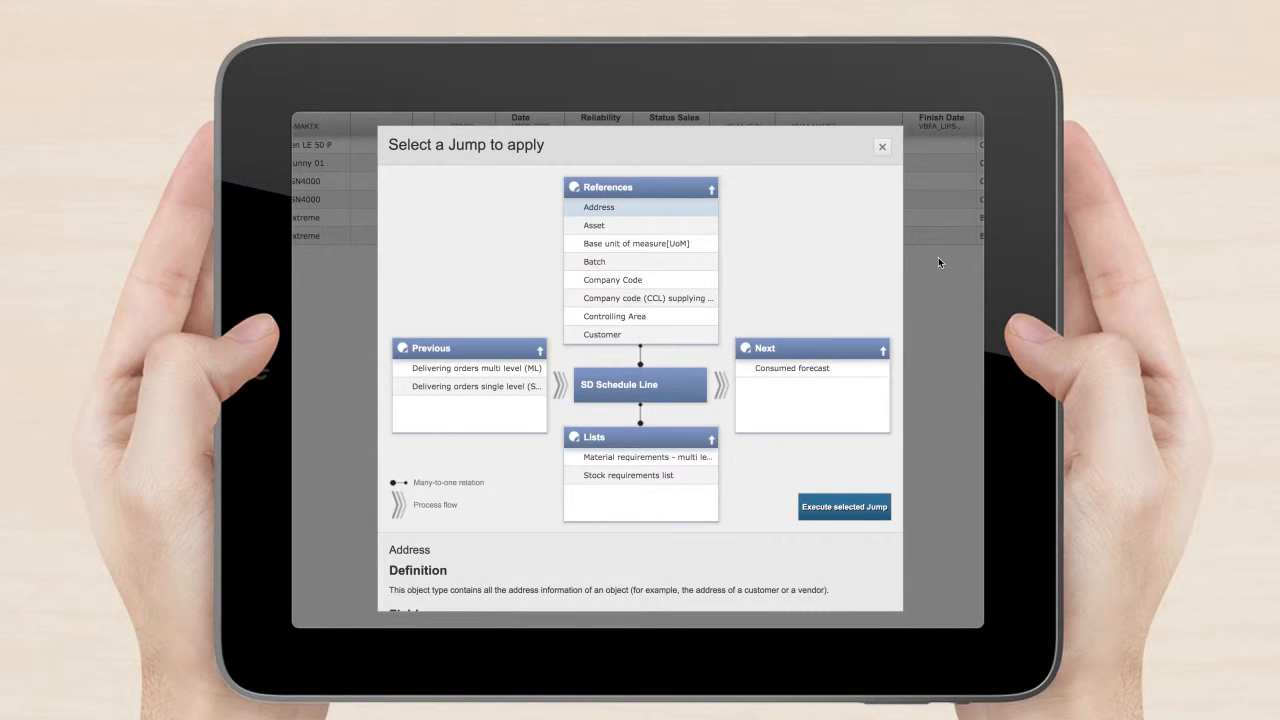
mouse_move(452, 396)
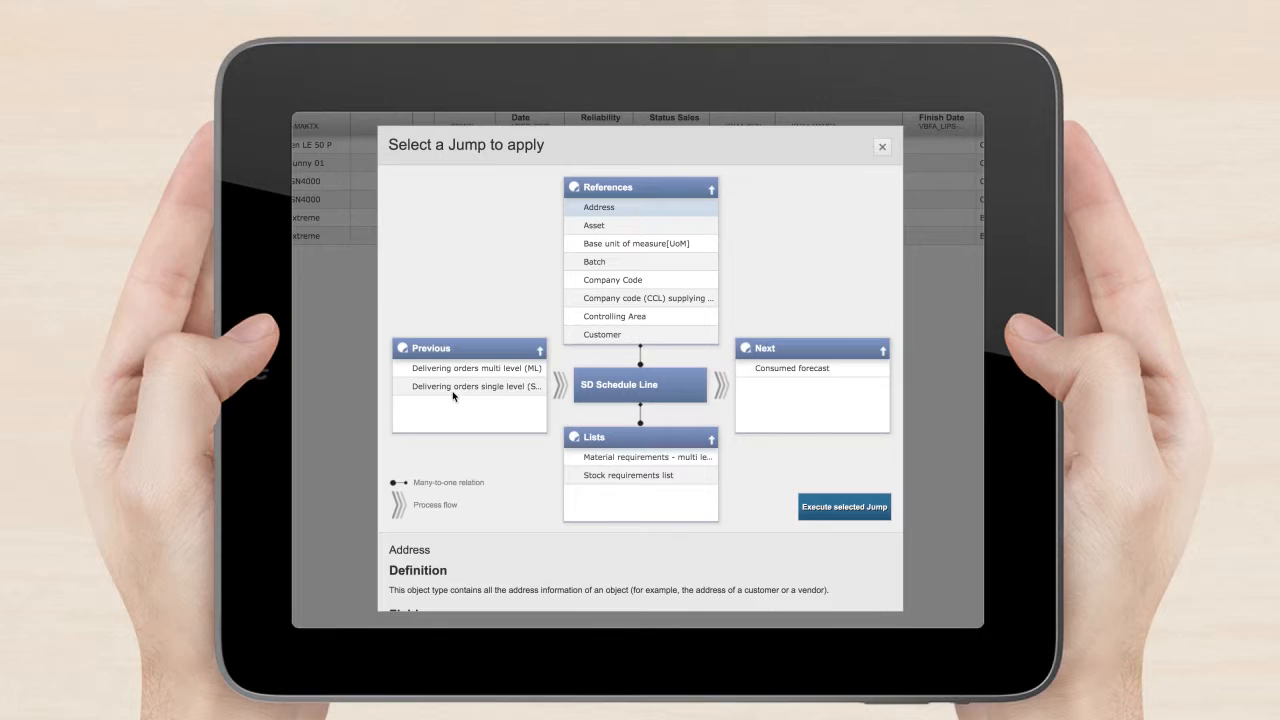
click(470, 386)
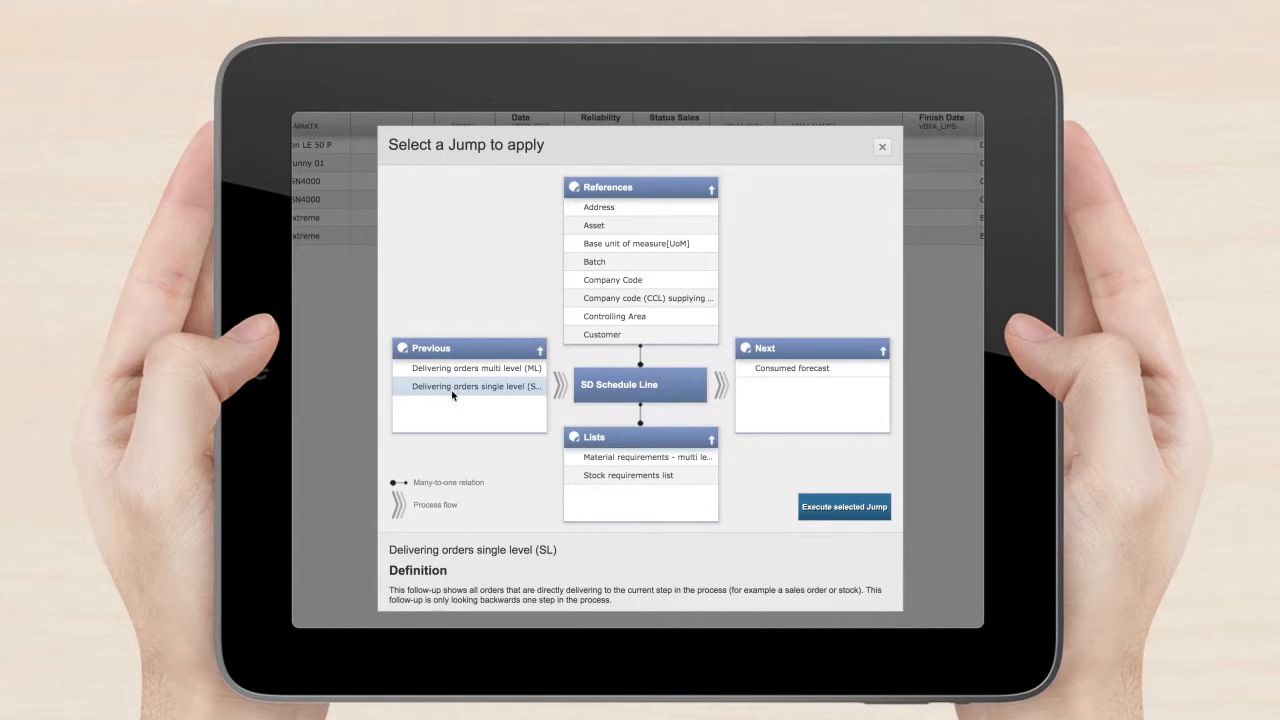
click(844, 506)
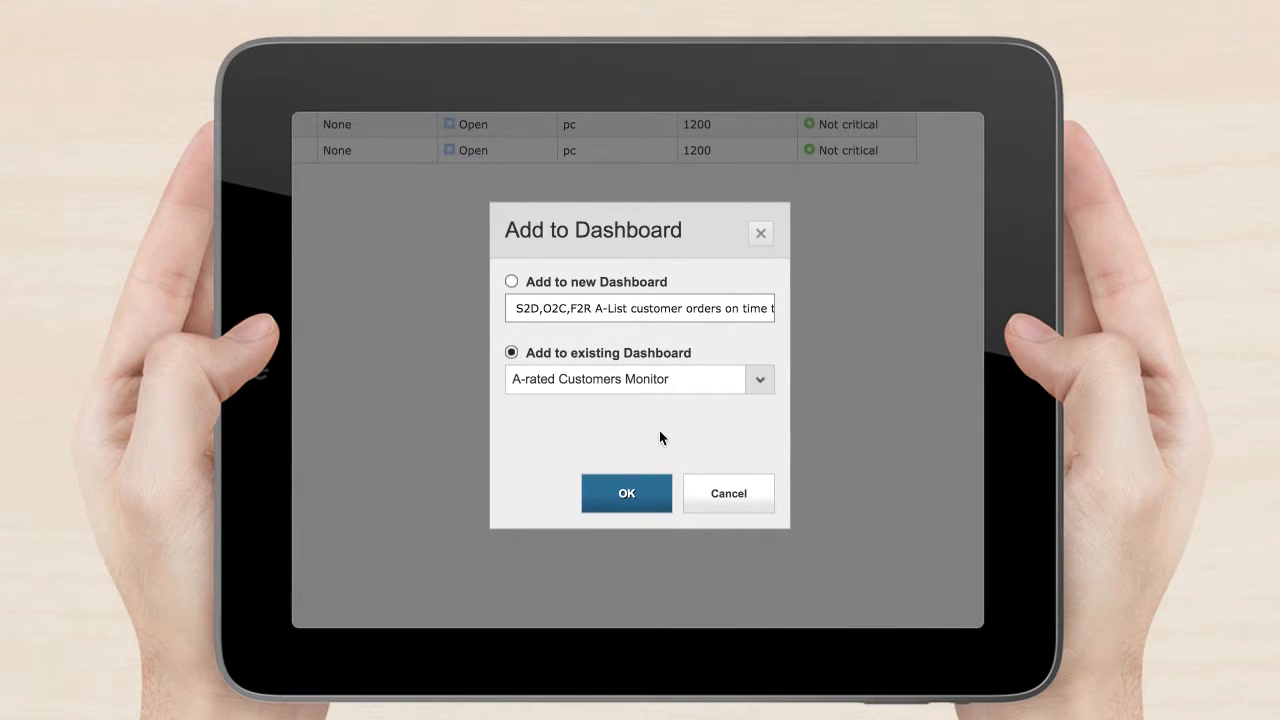
Add the supply line list to the existing A-rated Customers Monitor and view the dashboard
click(626, 492)
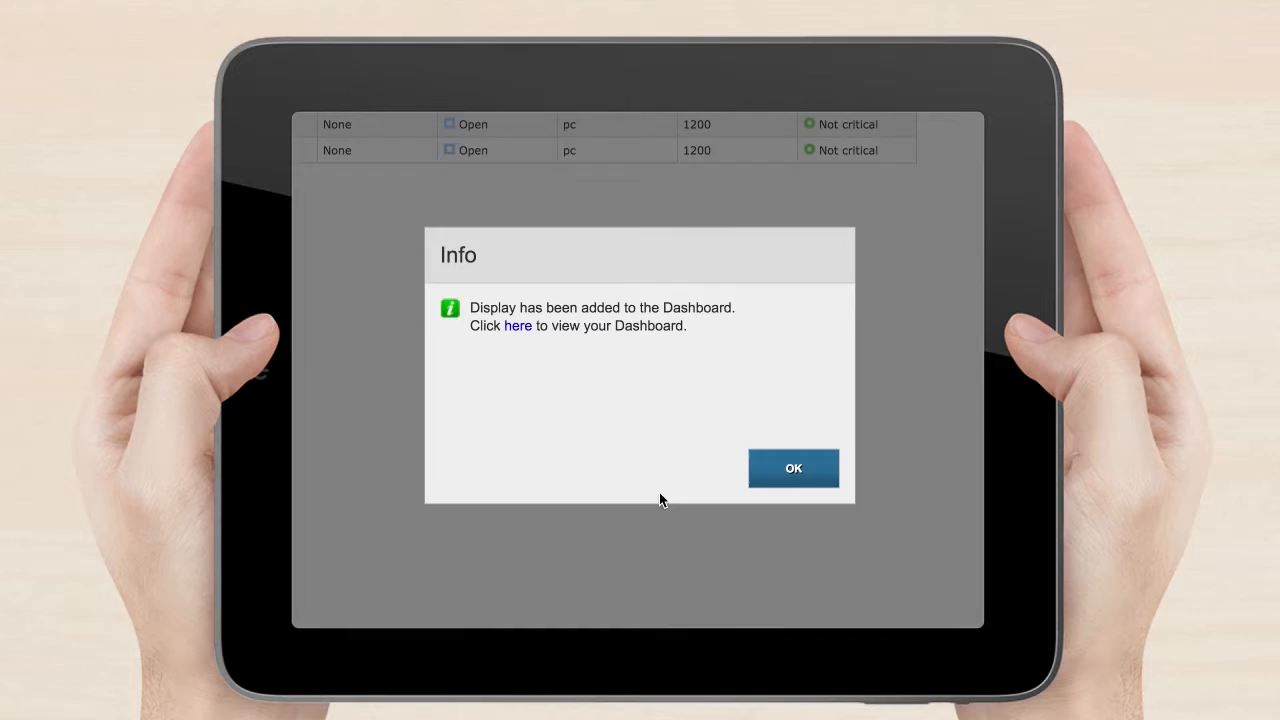
click(792, 468)
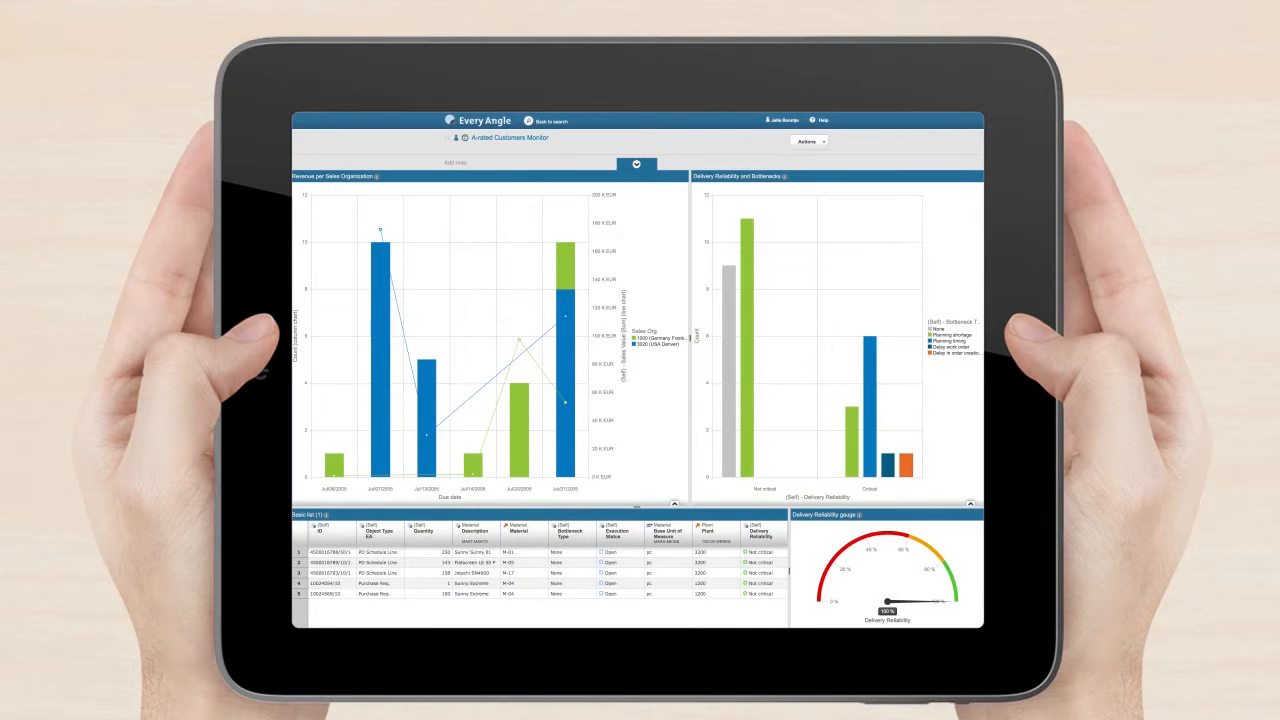